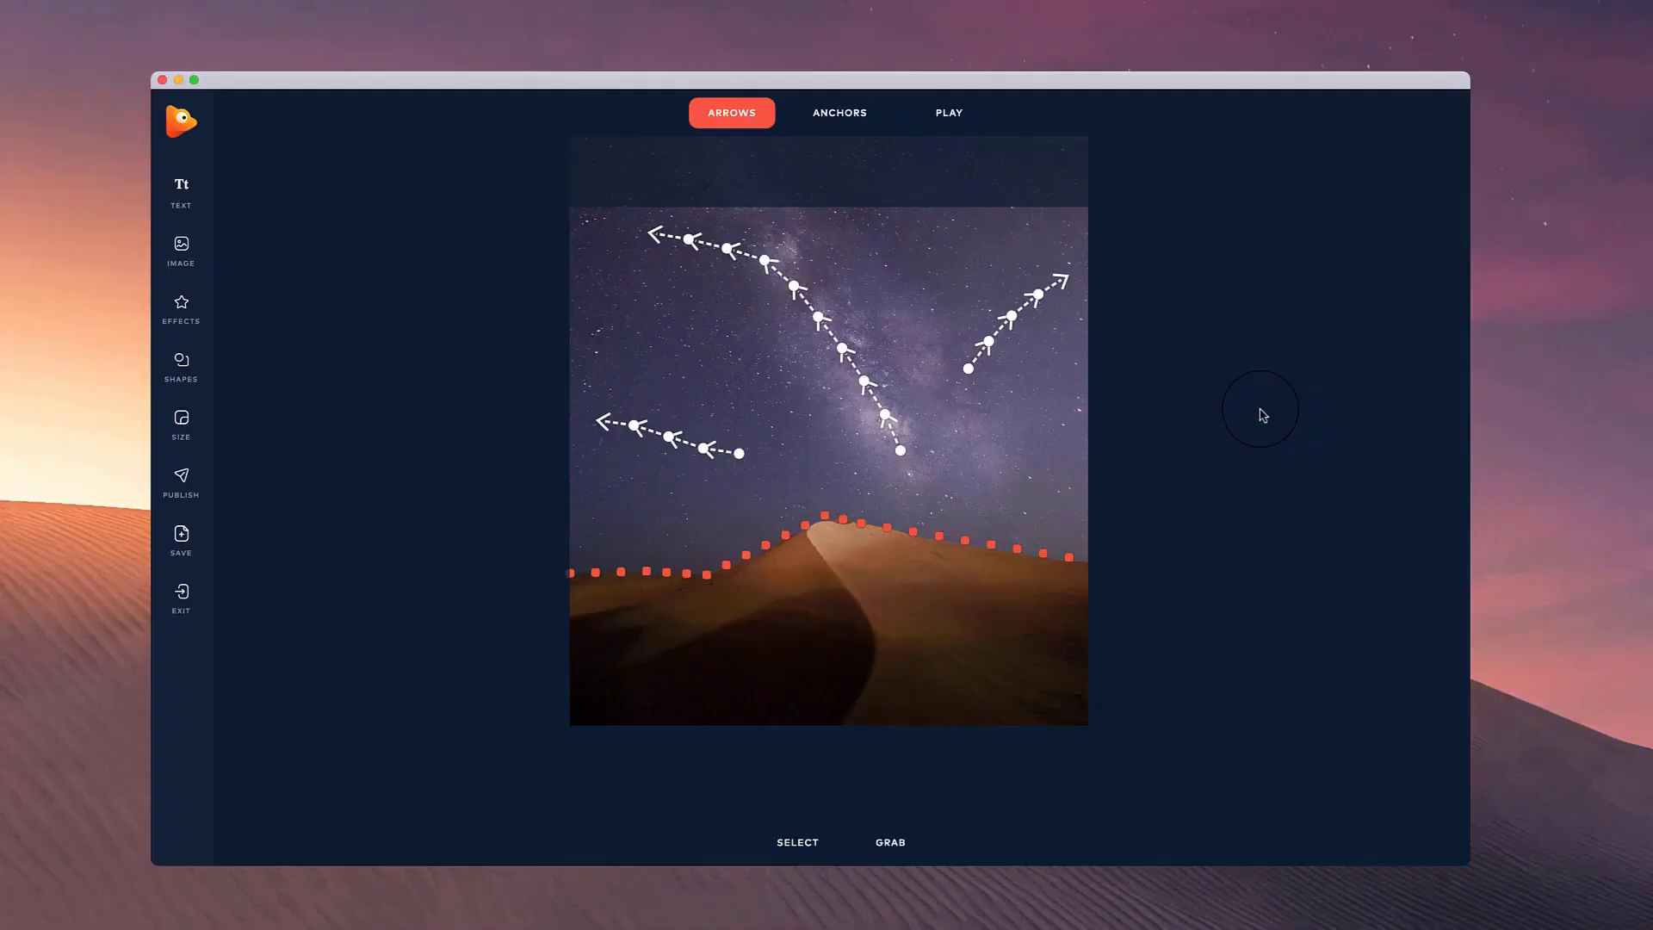
mouse_move(1142, 577)
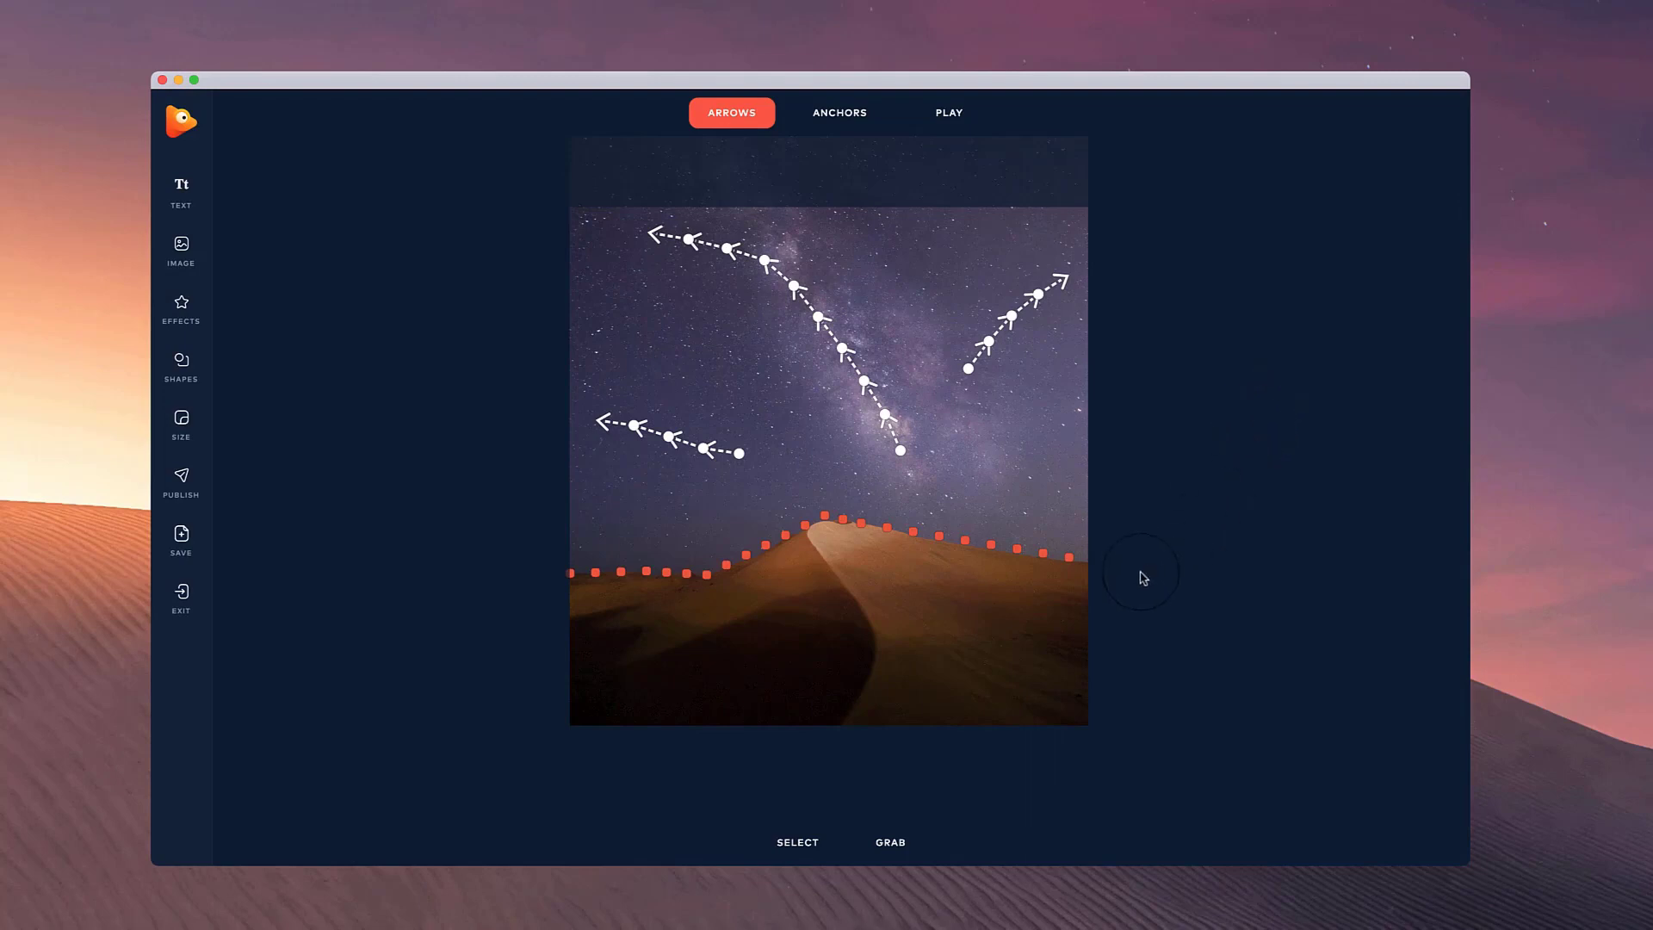
mouse_move(608, 365)
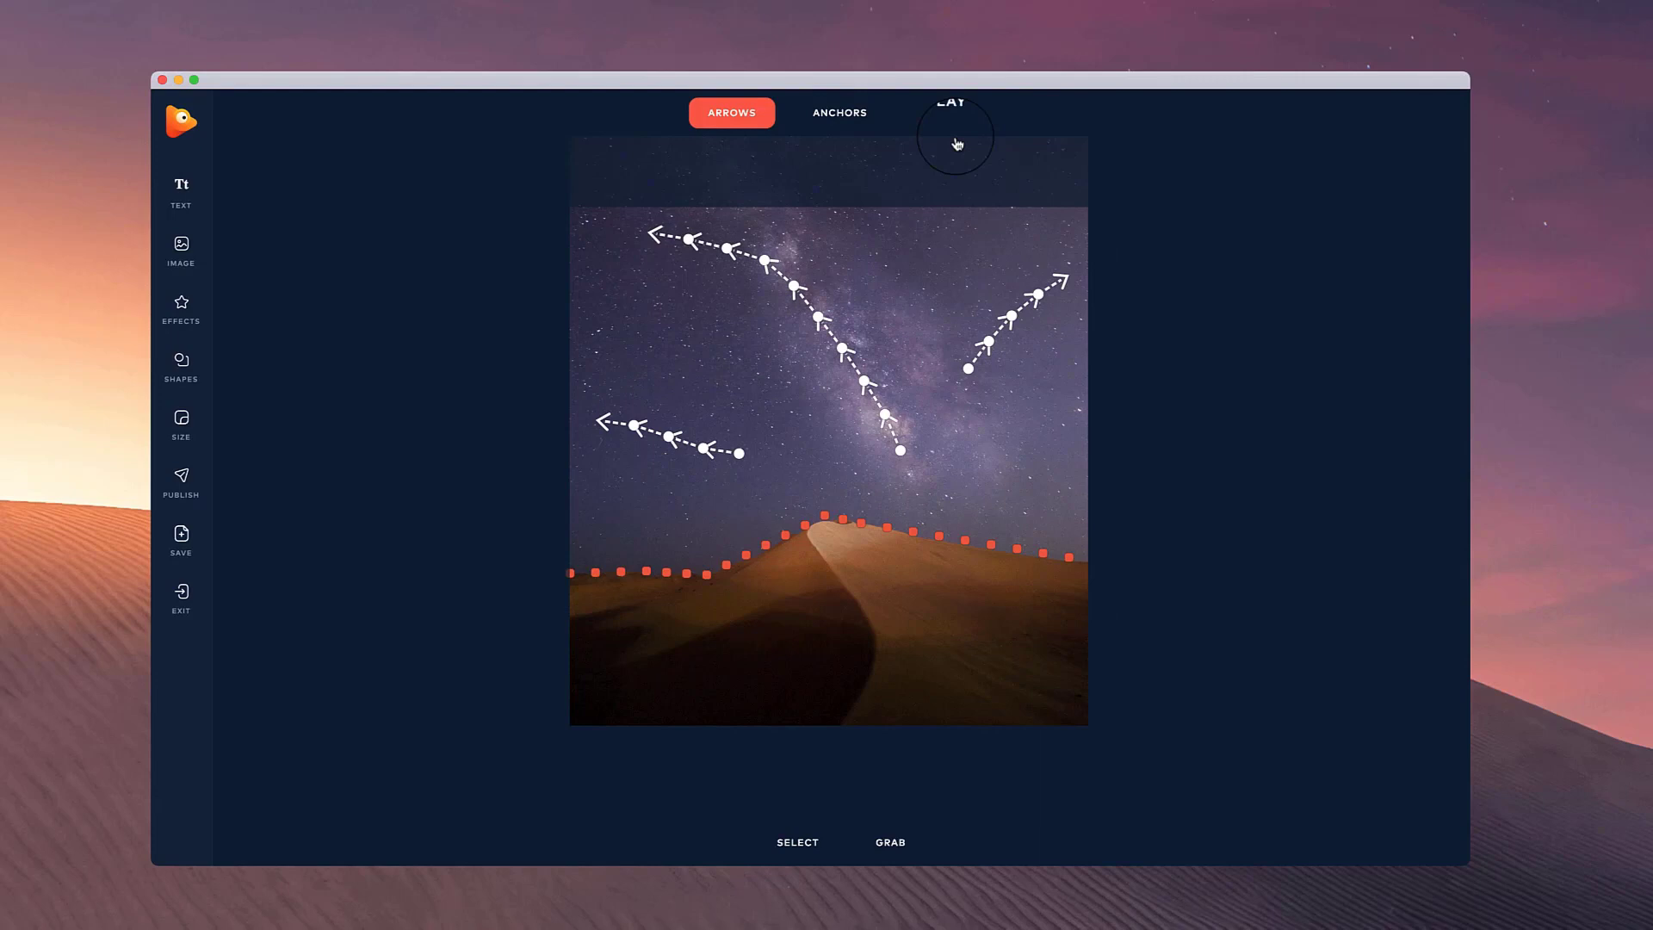
Save the project as 'night sky project.pvp' in the PhotoVibrance Projects folder
left_click(181, 535)
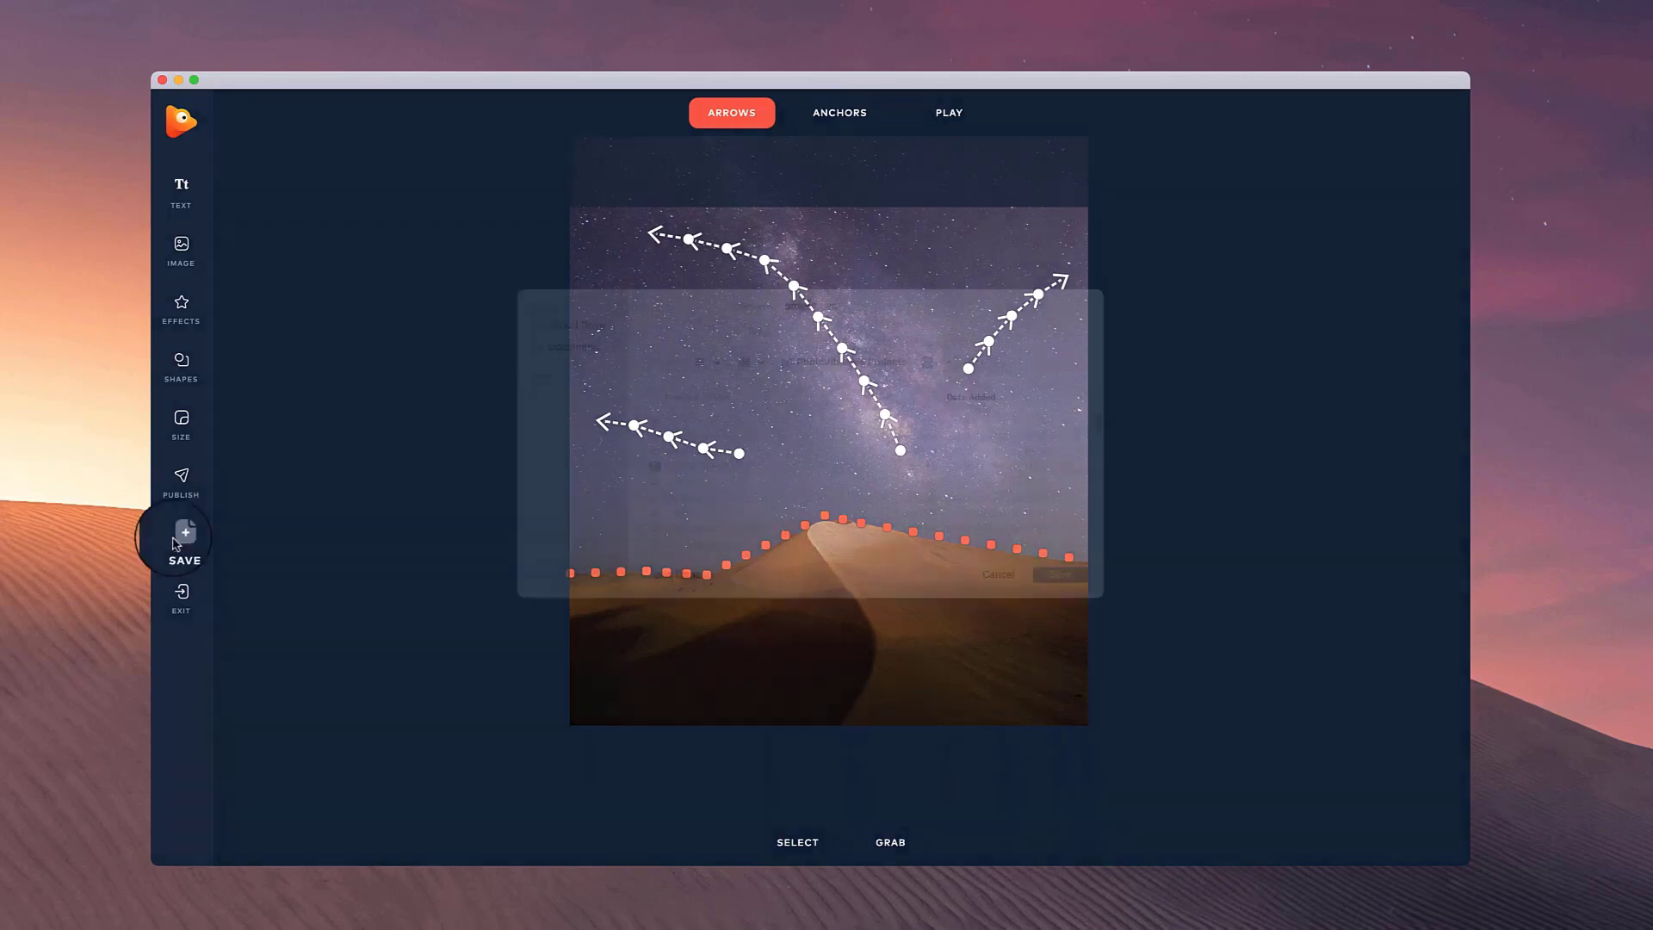
left_click(181, 534)
type("night sky project.pvp")
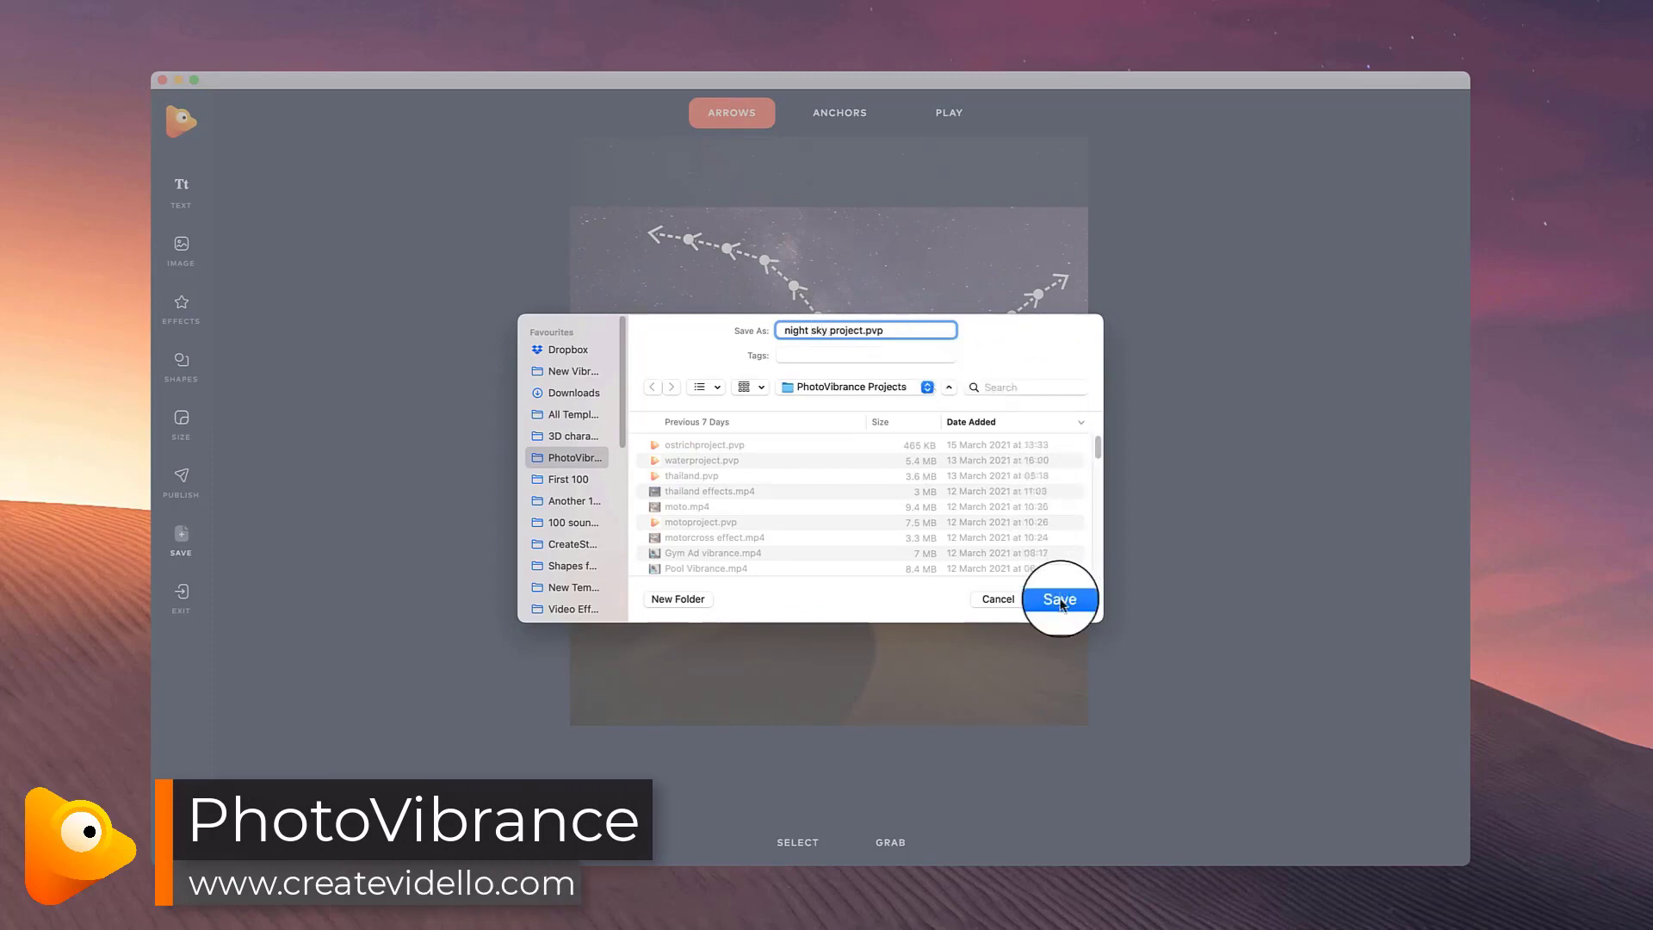
left_click(1059, 599)
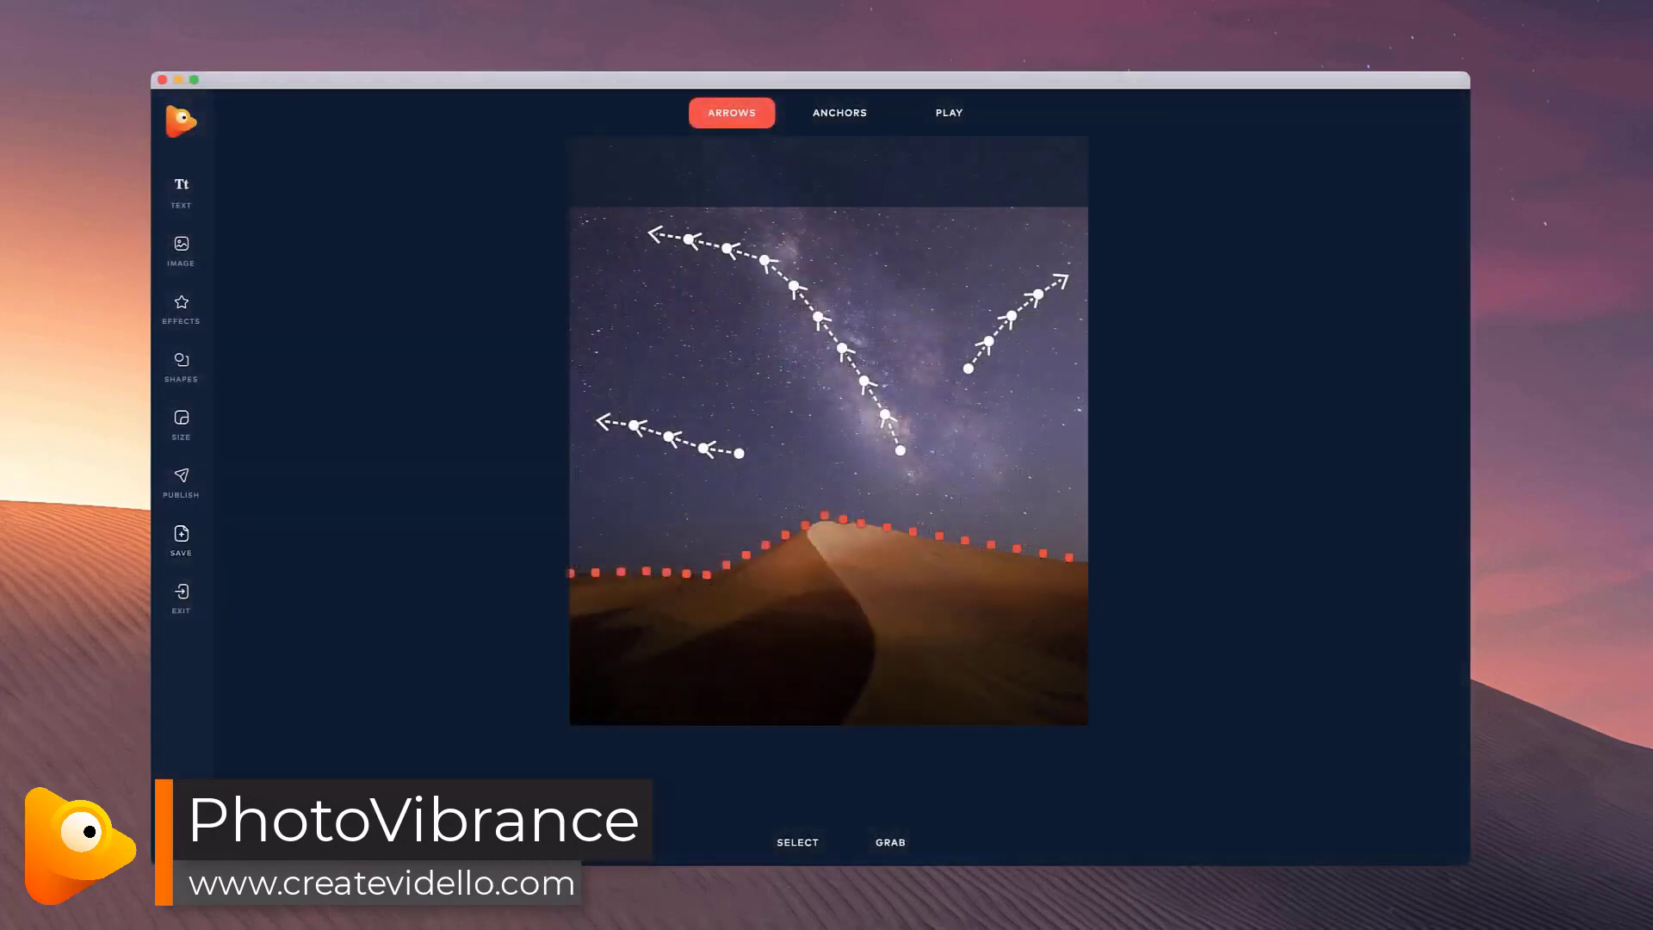
Exit to home, open 'night sky project.pvp' from saved projects, then play and stop it
left_click(181, 595)
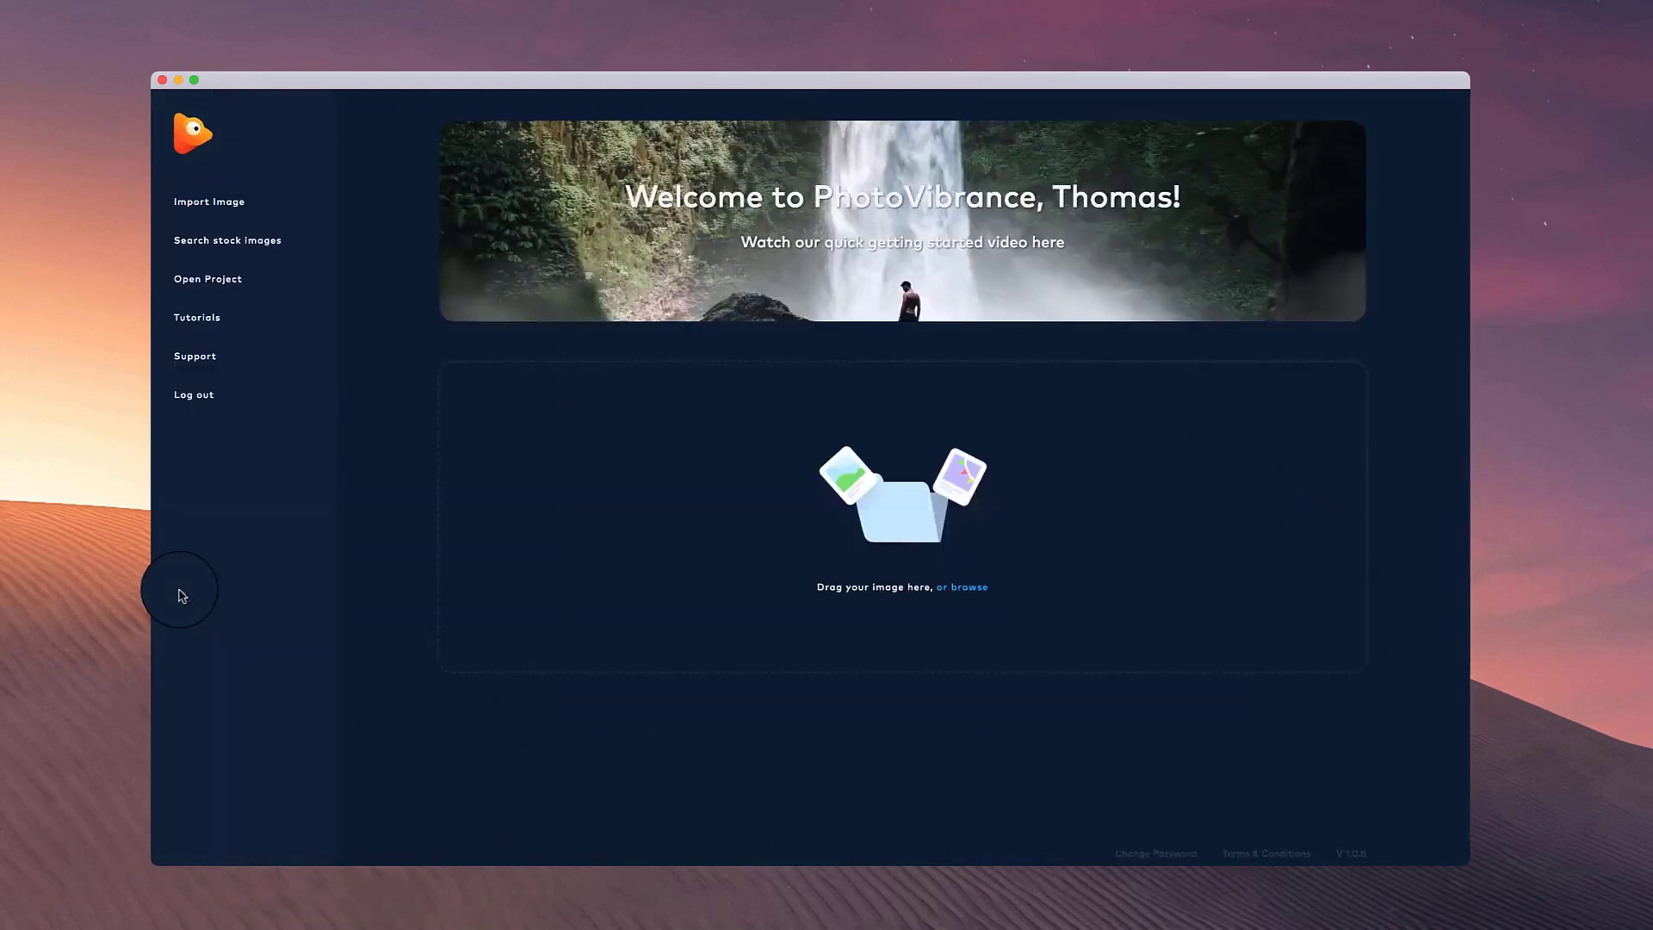
mouse_move(550, 499)
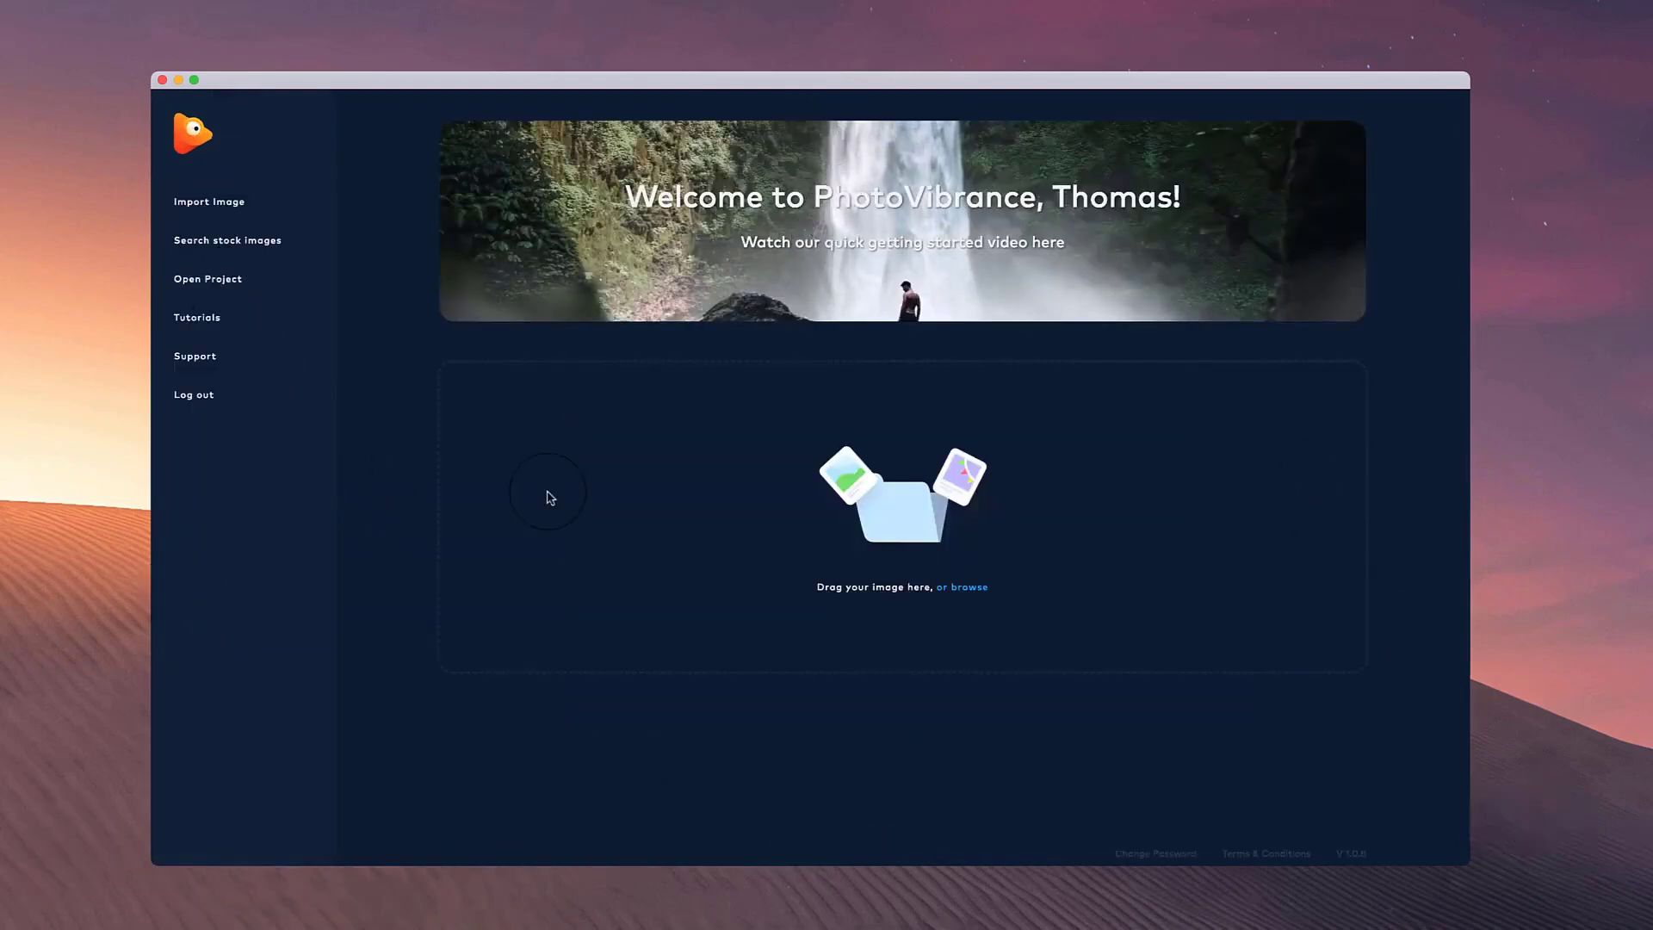
left_click(207, 279)
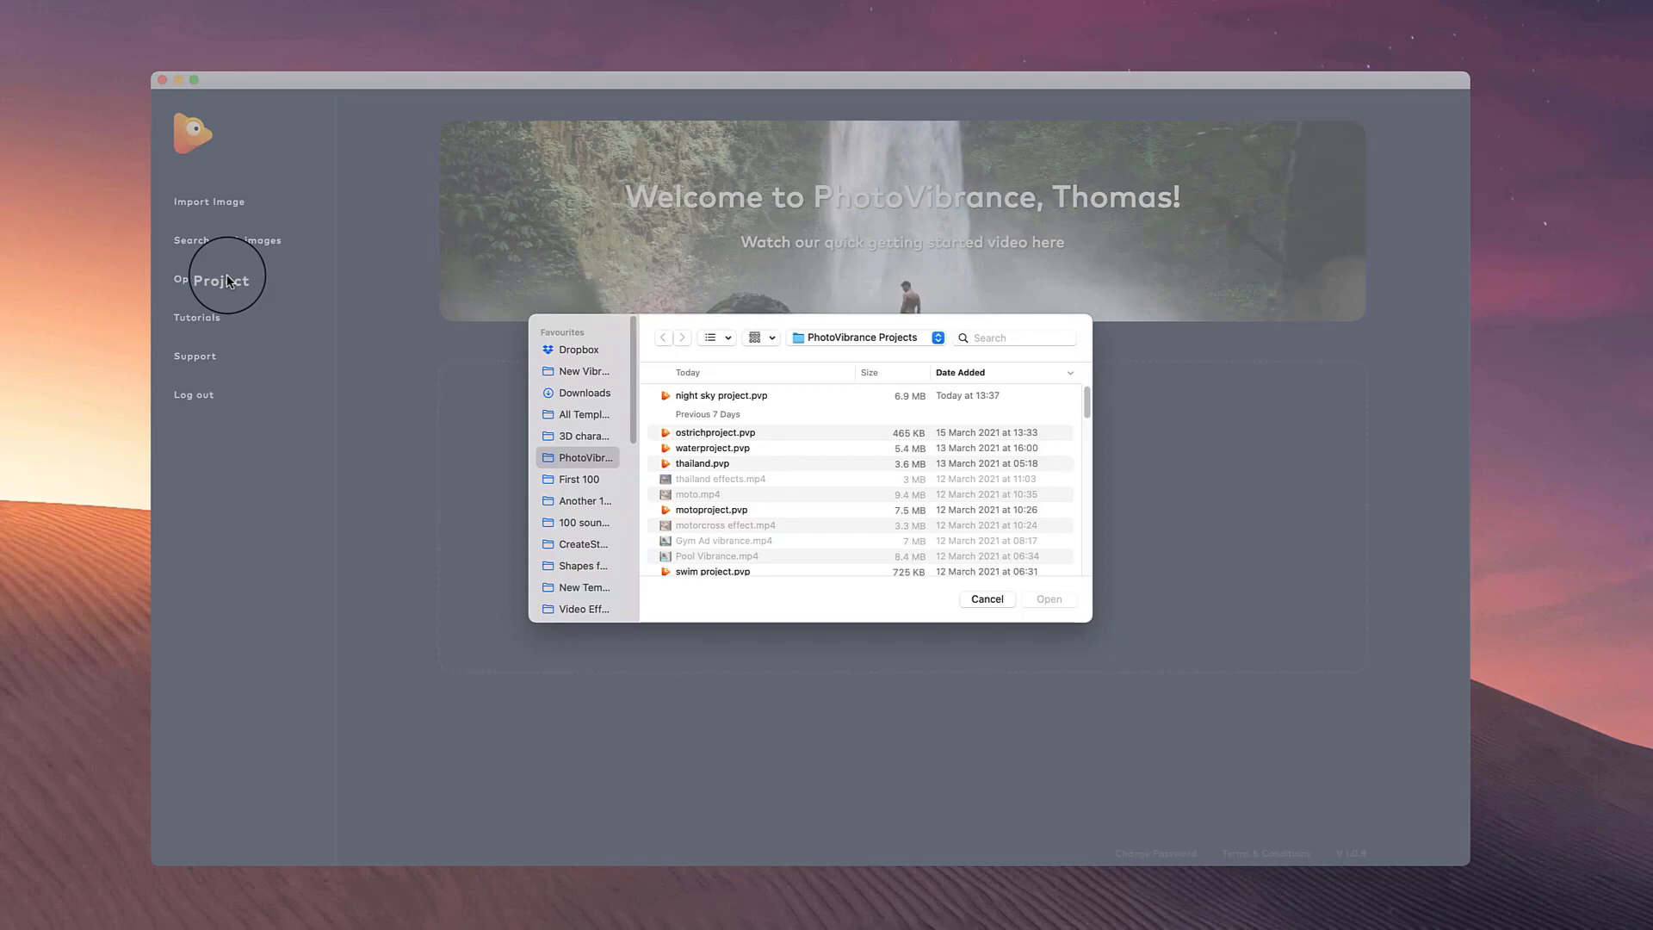
double_click(720, 396)
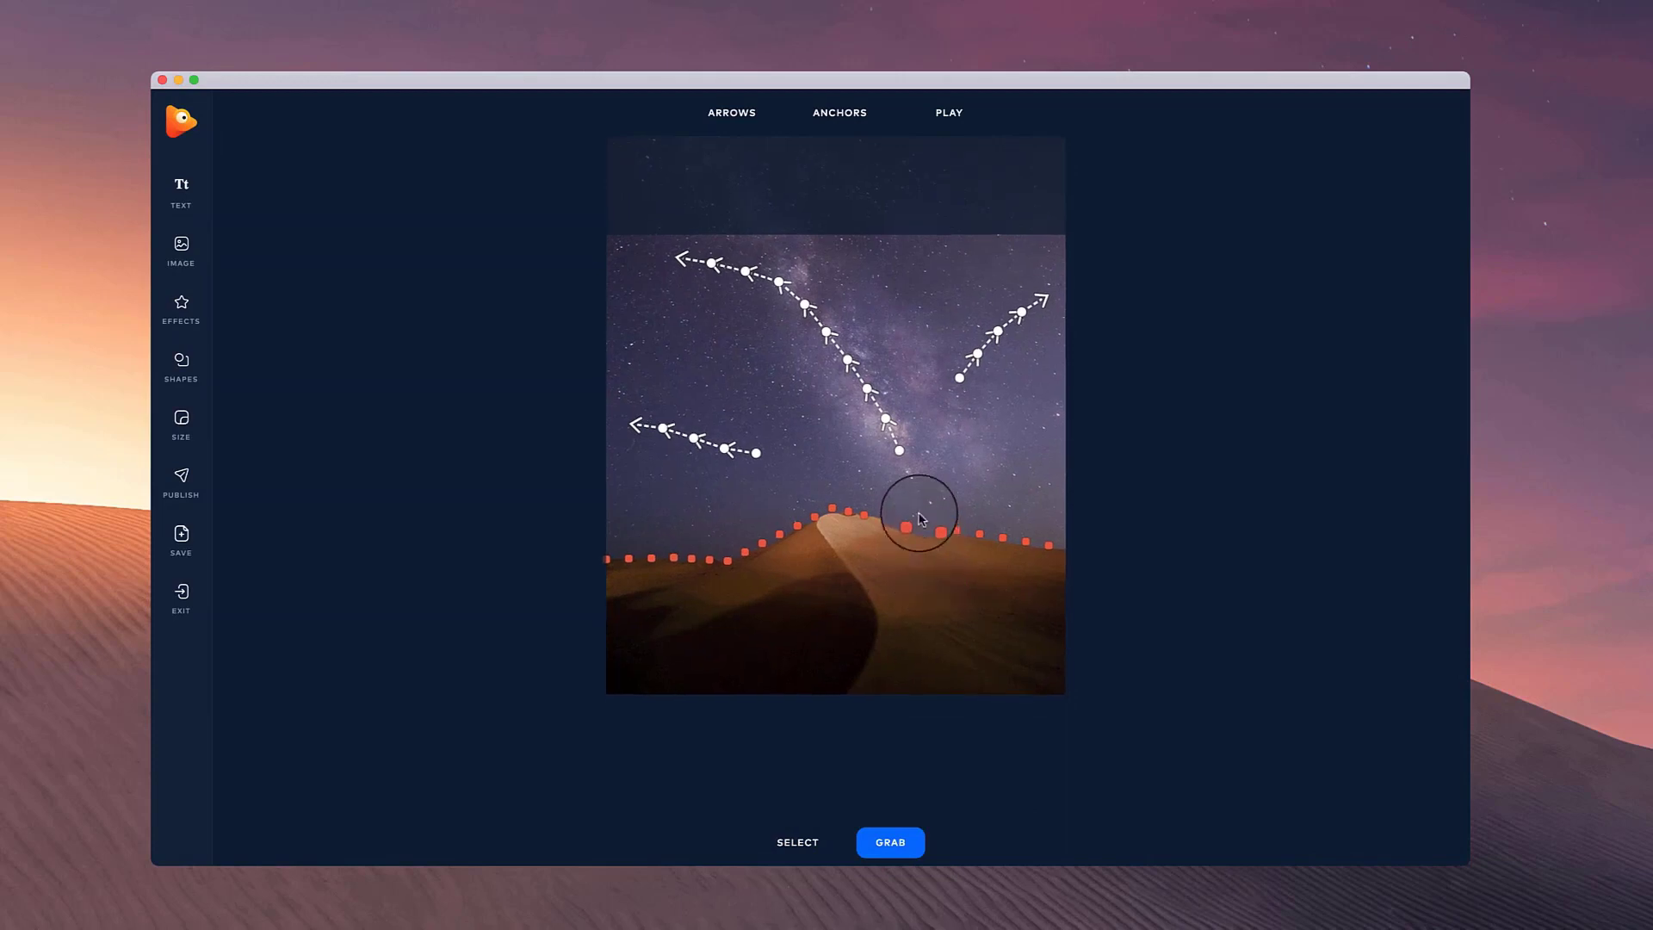
left_click(949, 113)
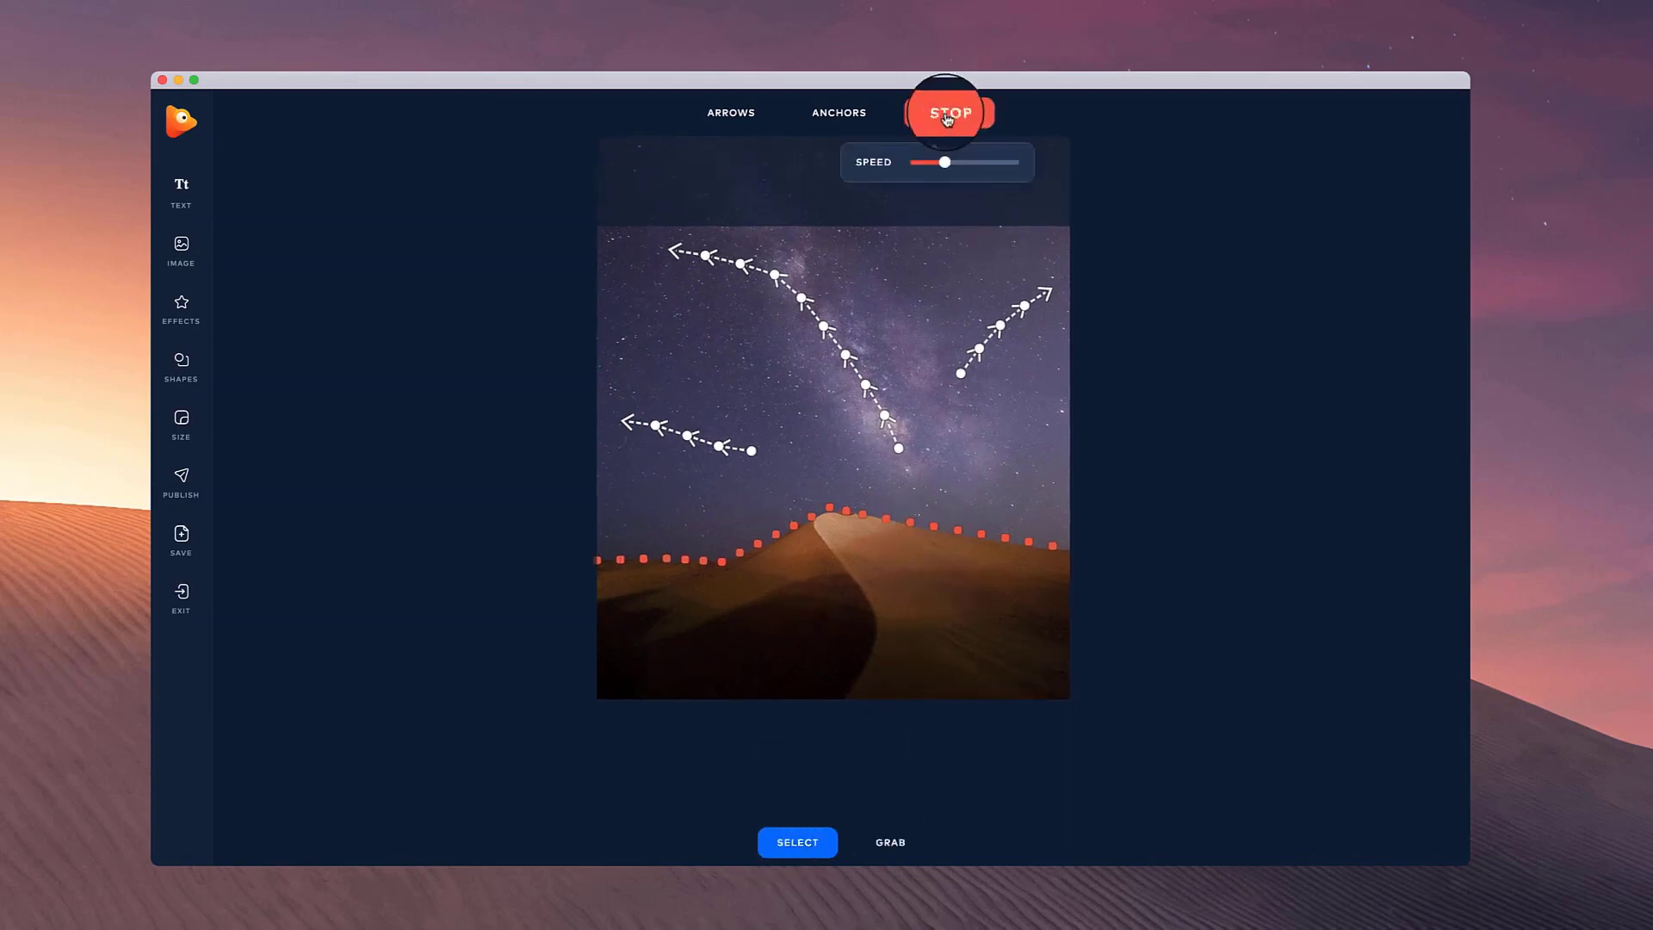
left_click(950, 112)
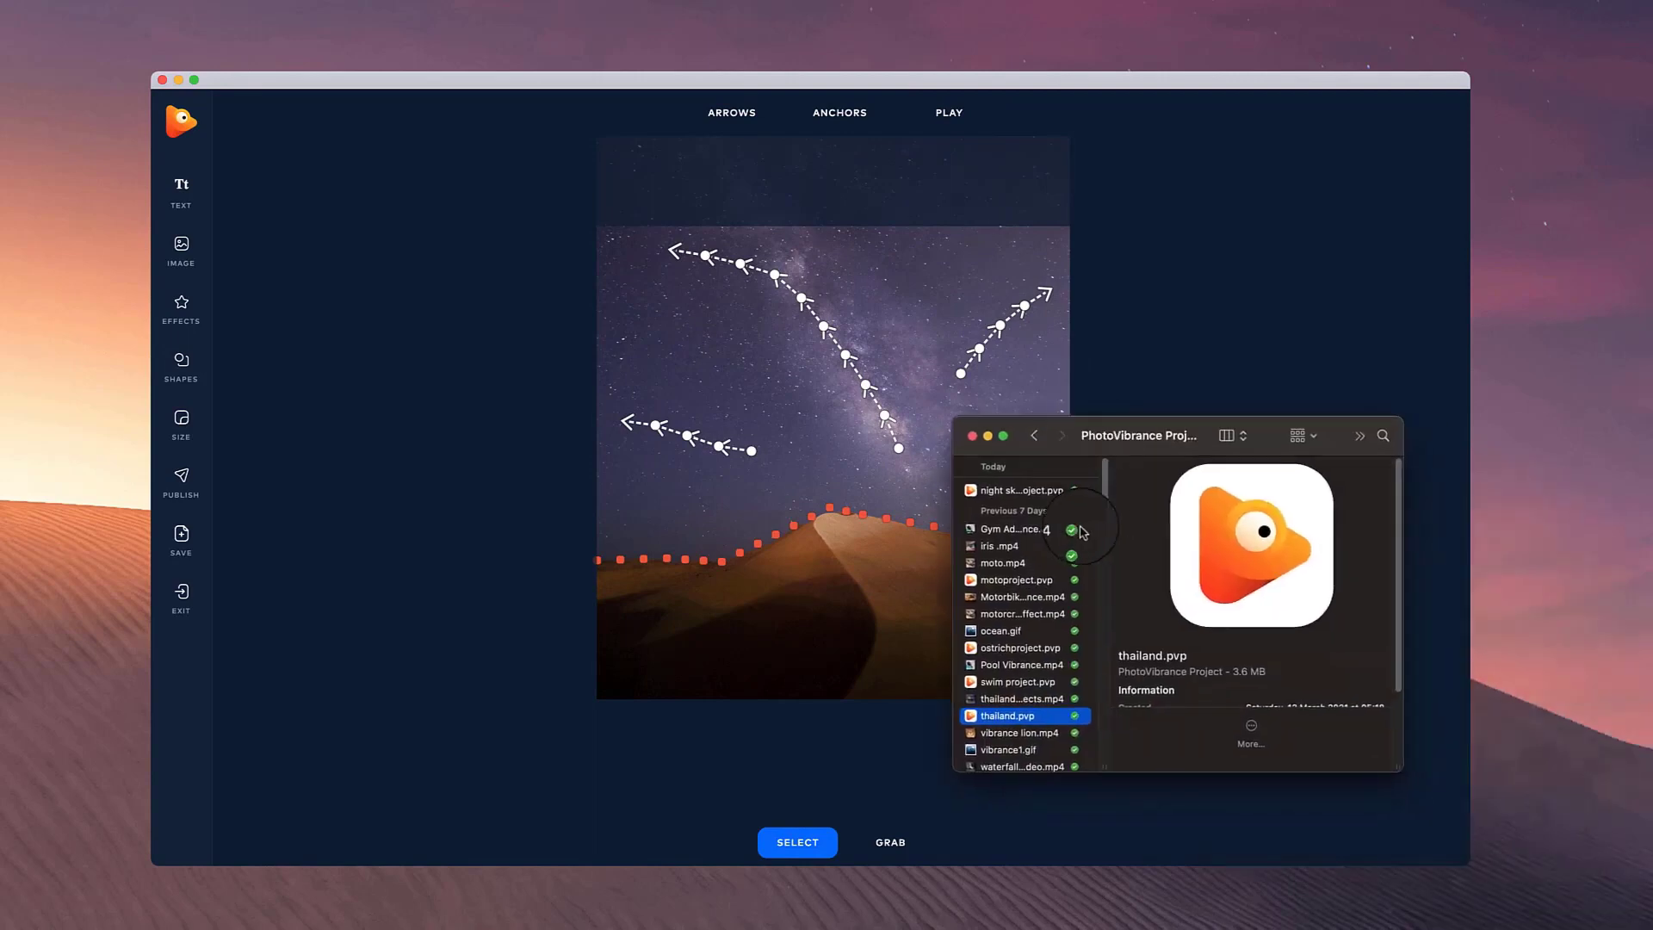
Open thailand.pvp from Finder and play its Discover Thailand animation
left_click(1016, 579)
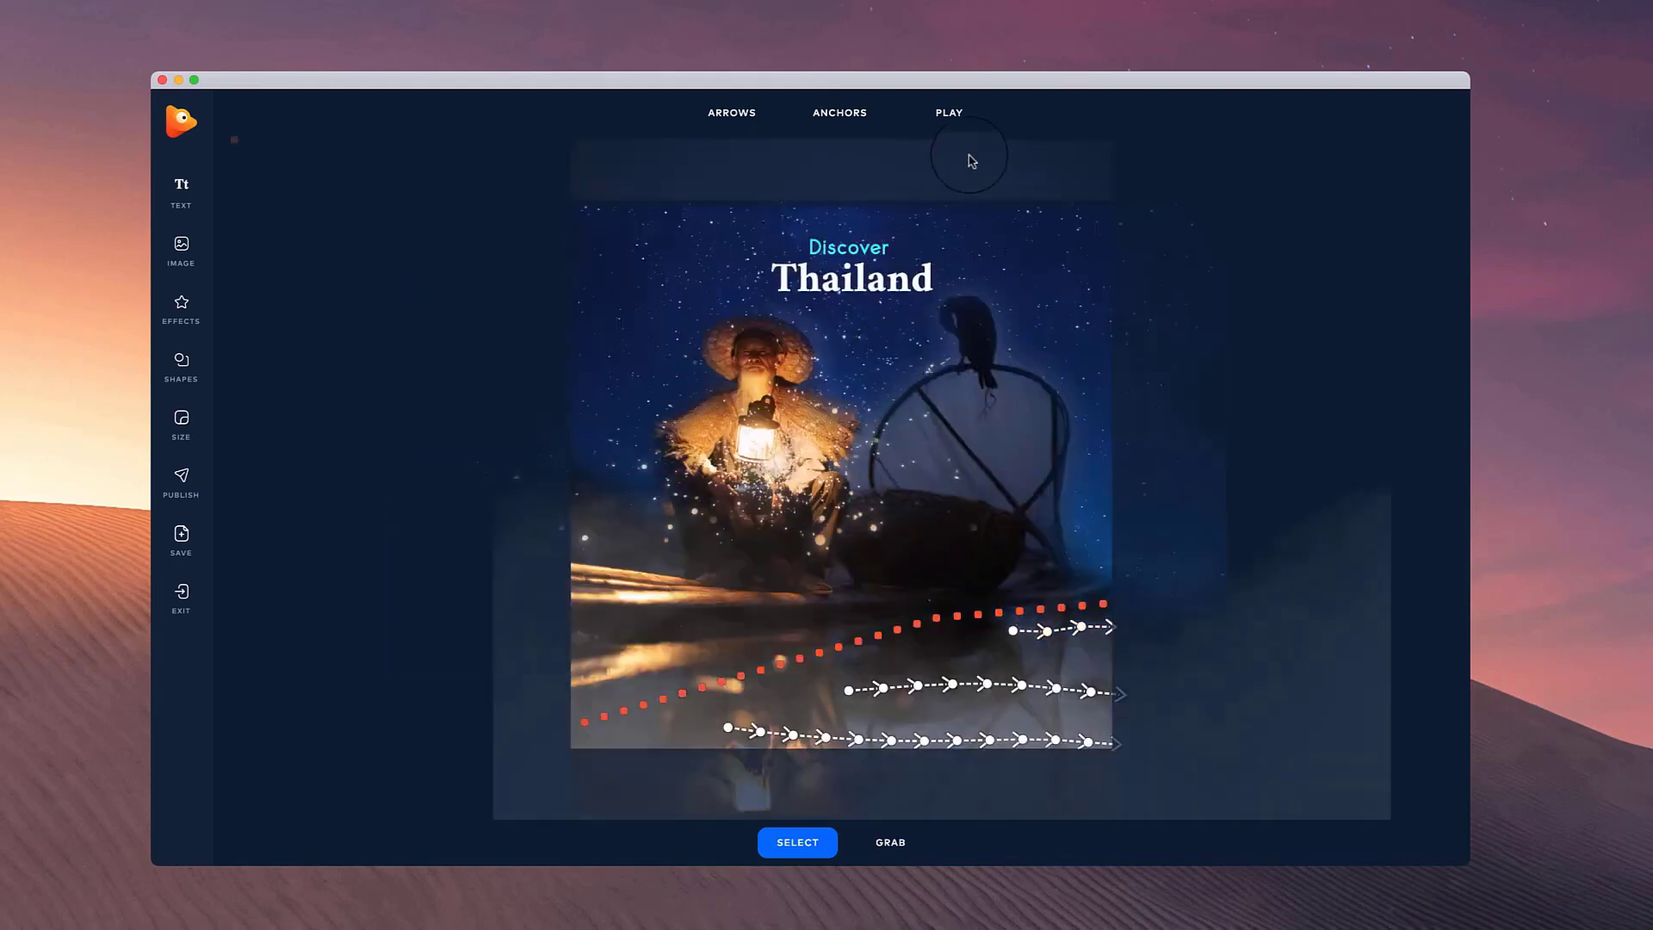
left_click(949, 113)
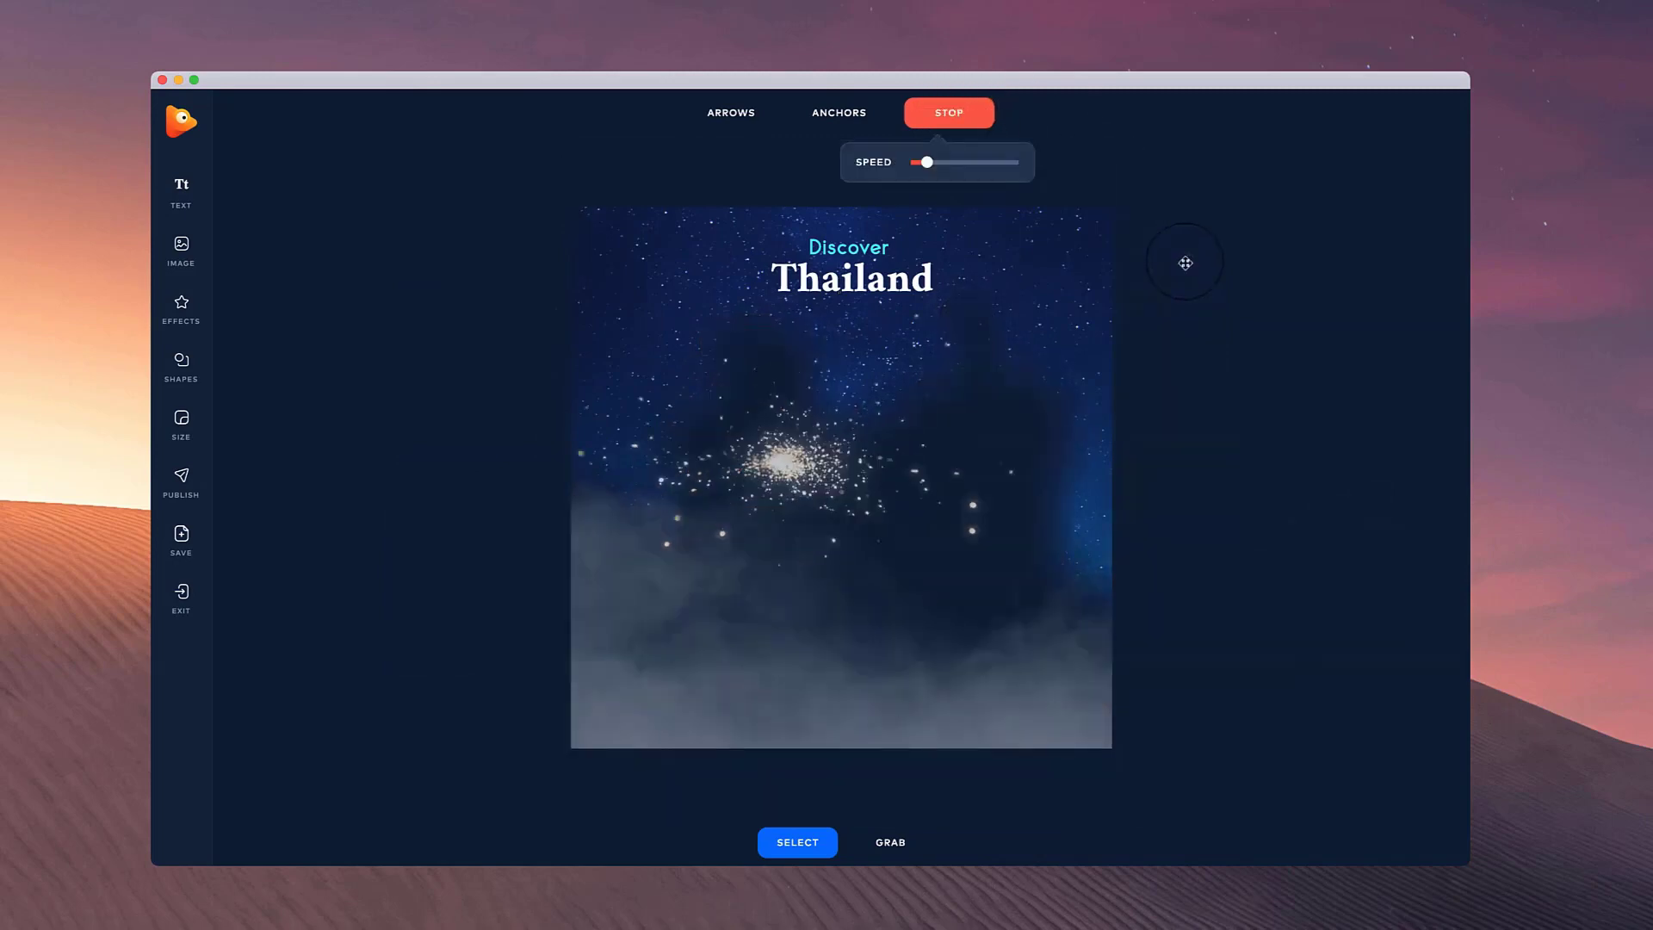